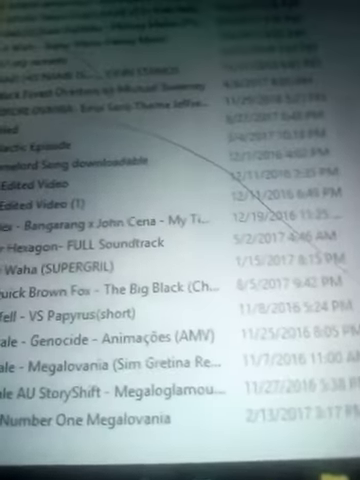
scroll(up, 3)
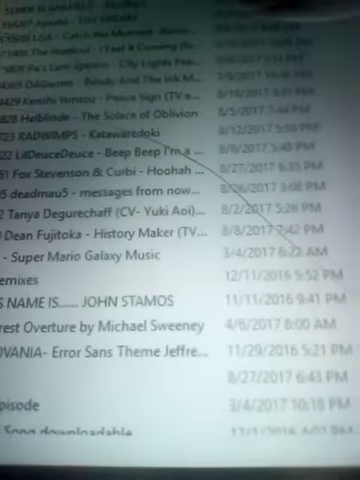